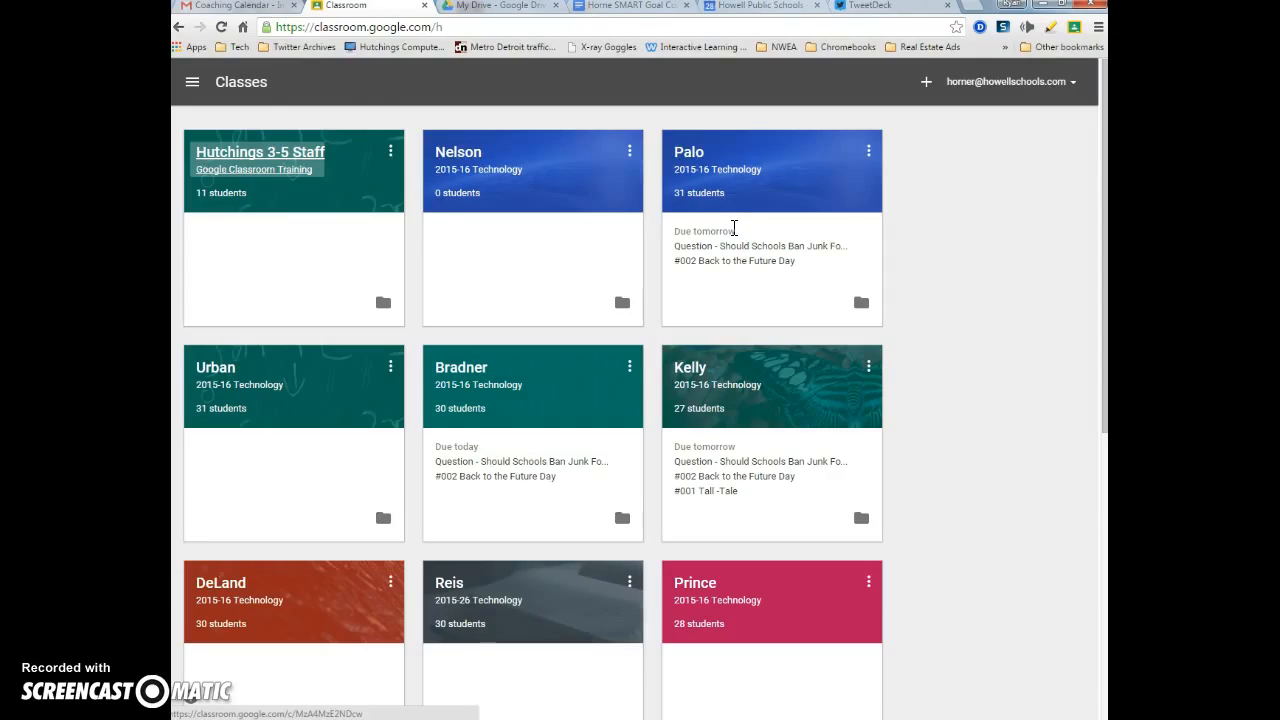
mouse_move(901, 103)
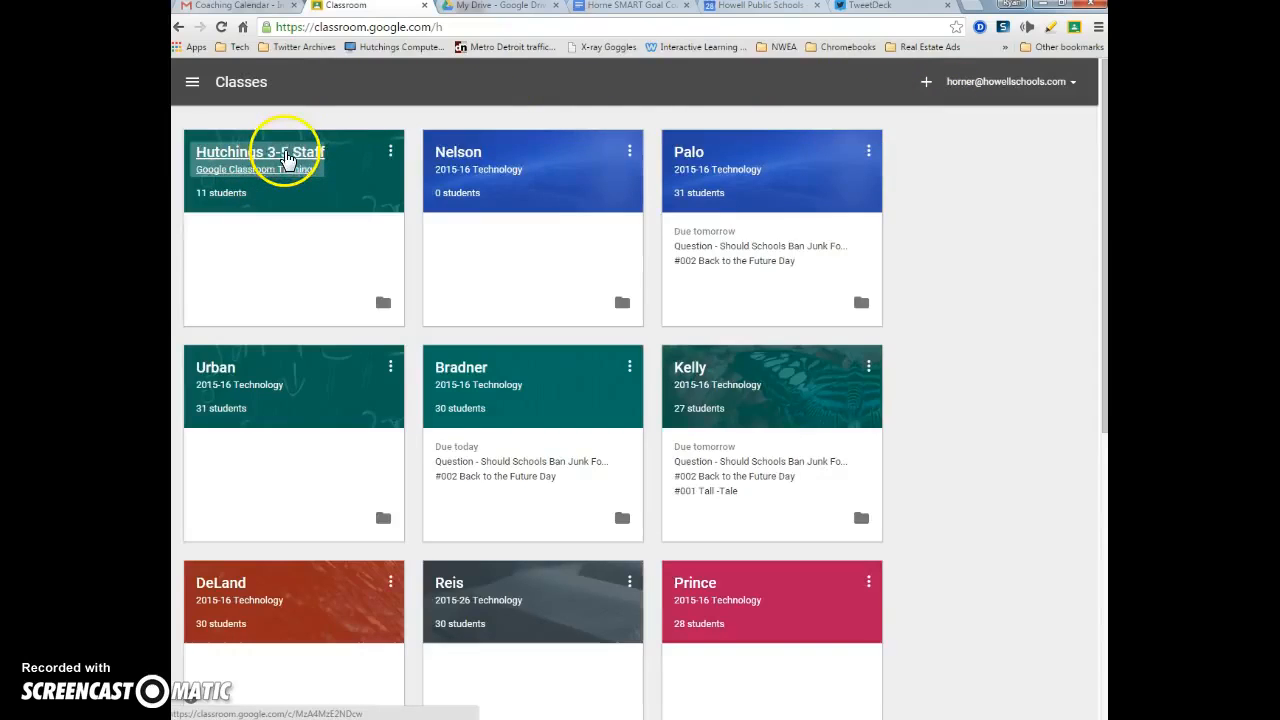
- Open the Hutchings 3-5 Staff class card to view its announcement stream
click(259, 152)
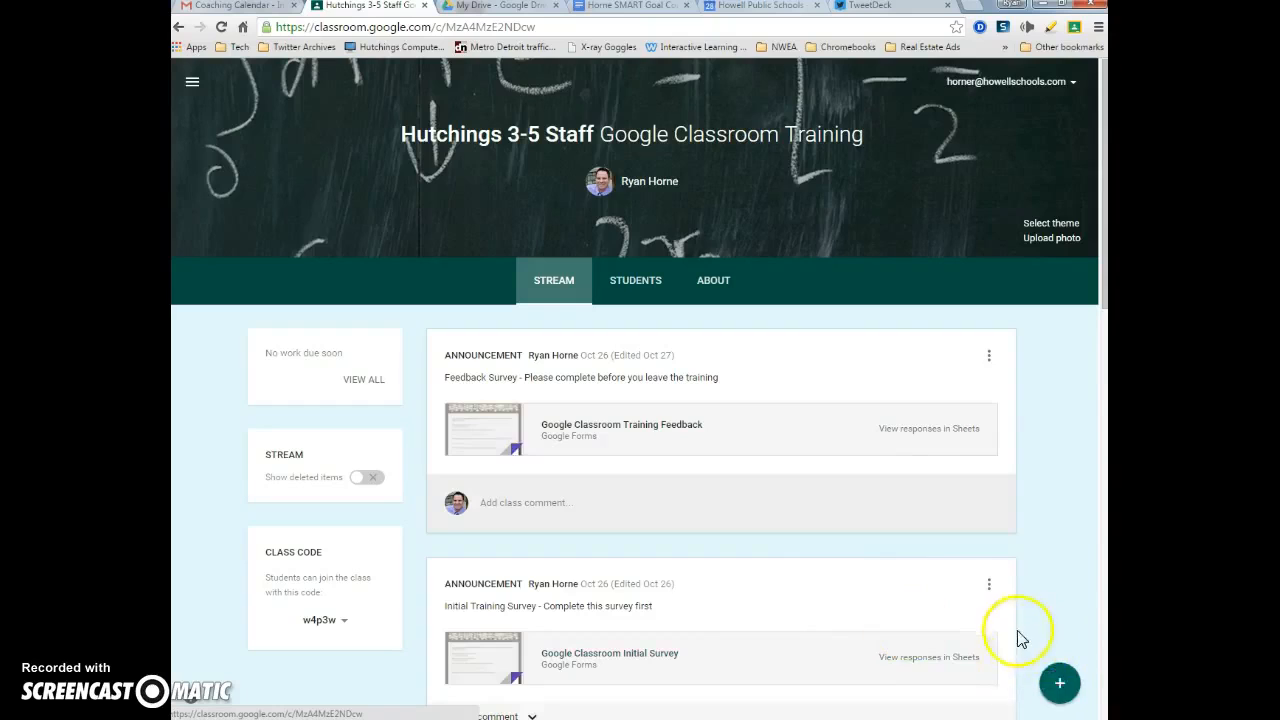
- Create a new assignment titled 'Sample Assignment'
click(1059, 683)
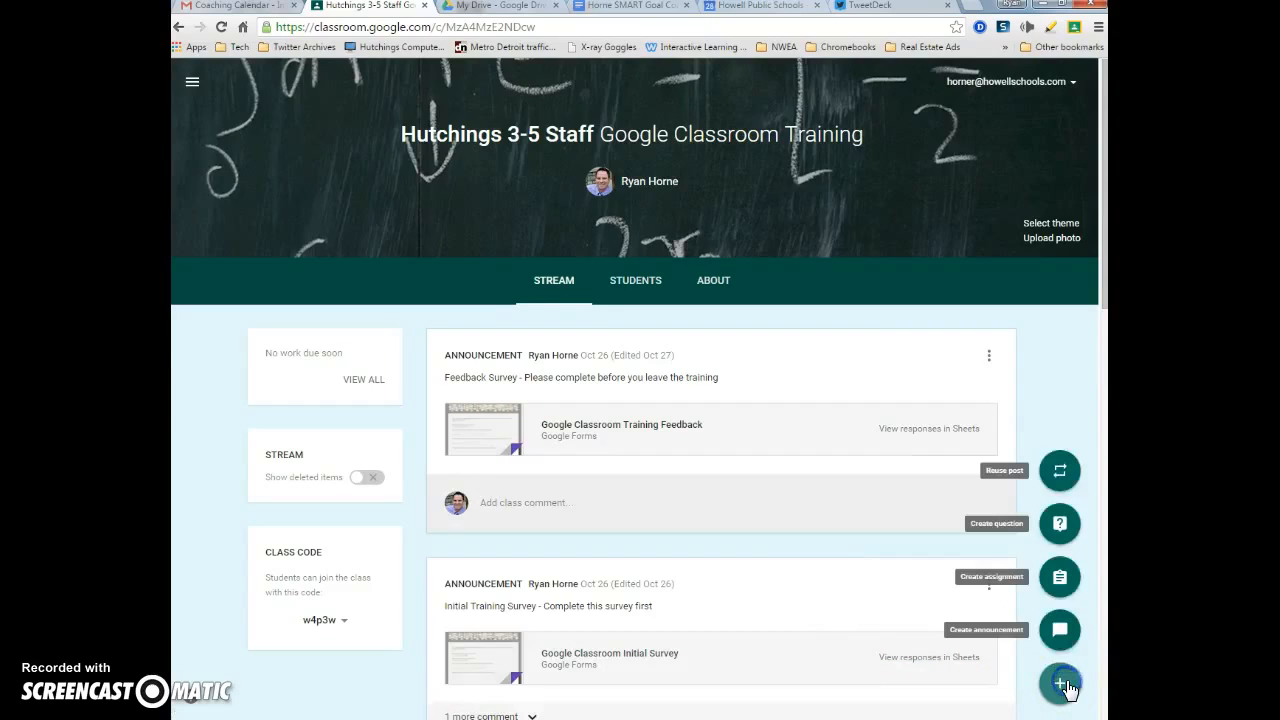
mouse_move(1058, 470)
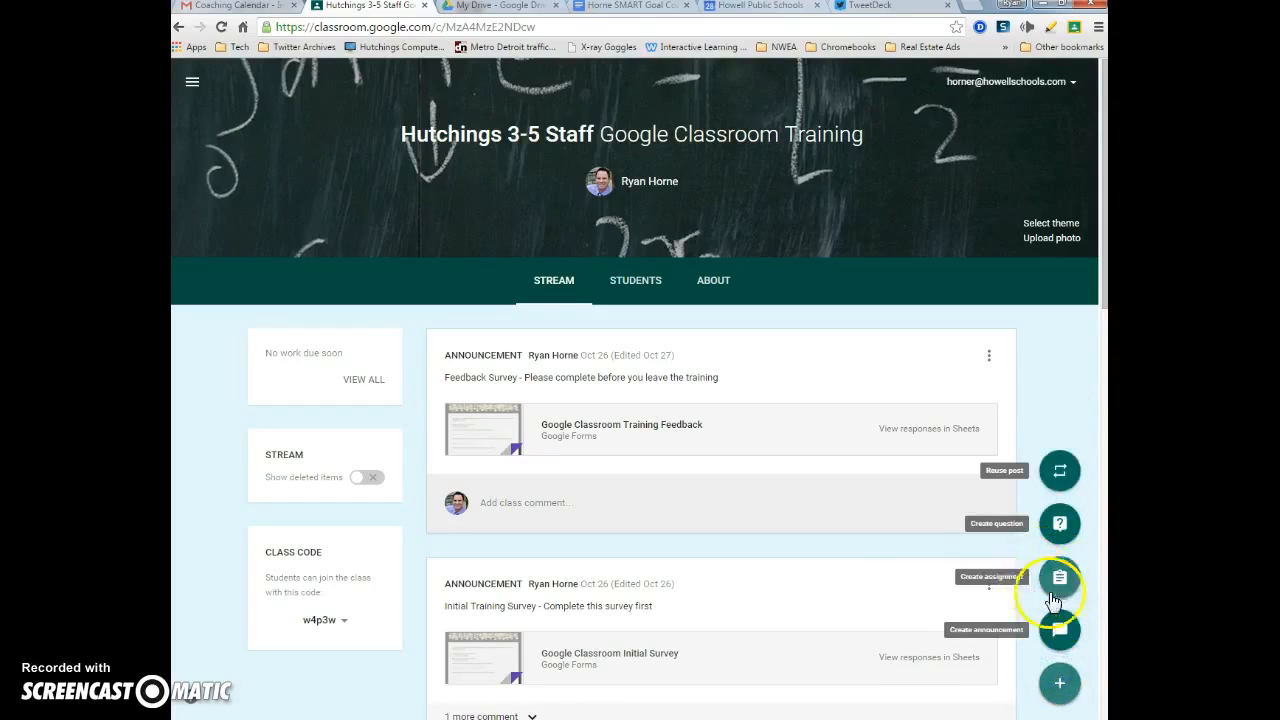
click(1059, 576)
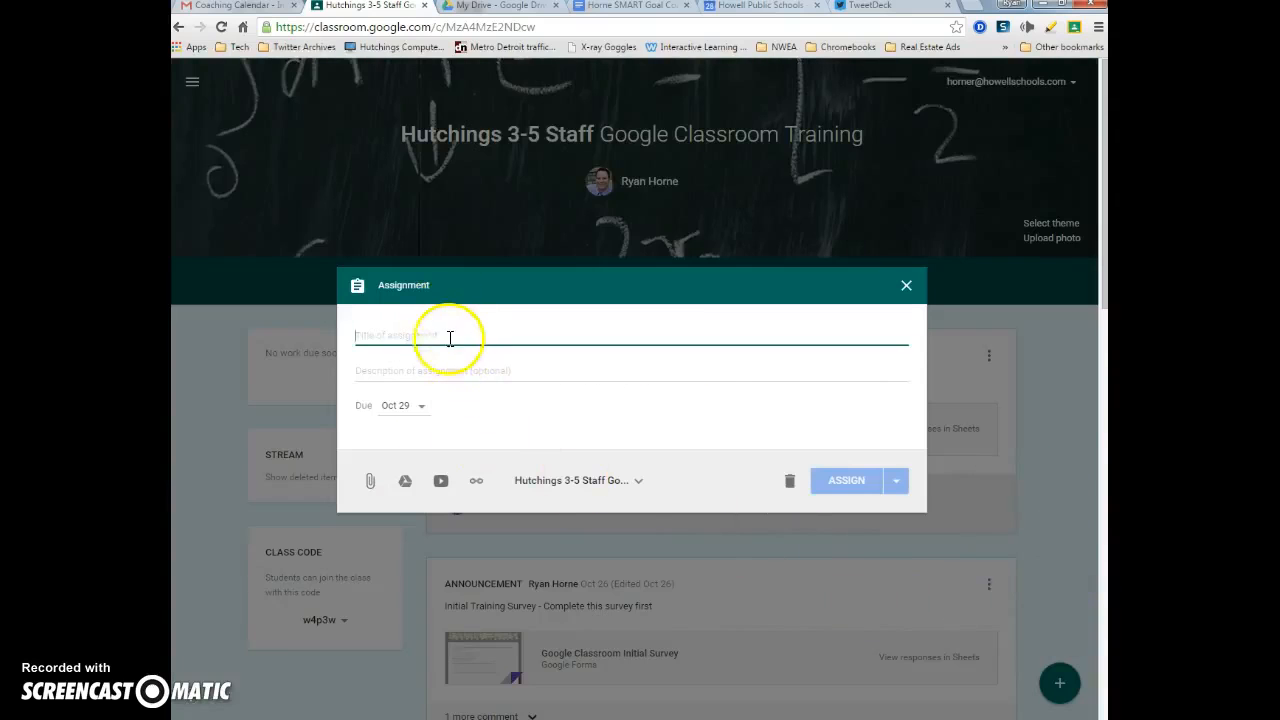
text(Sample A)
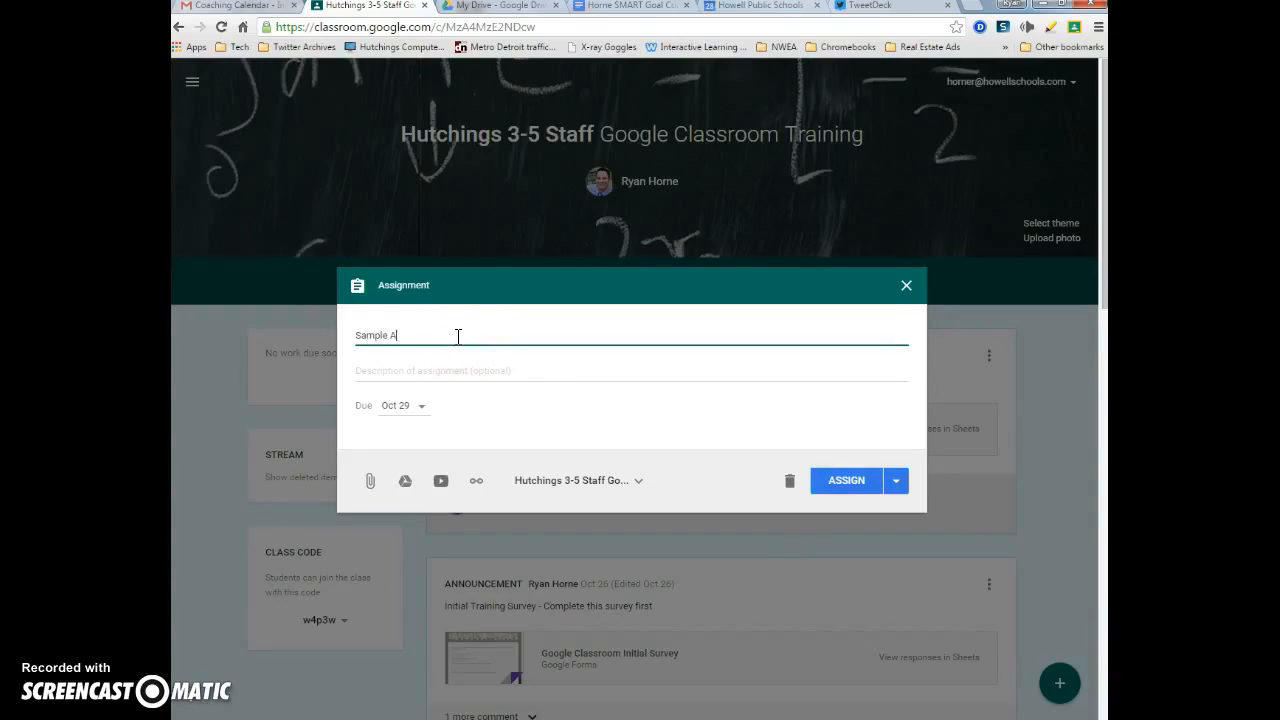
text(siigment)
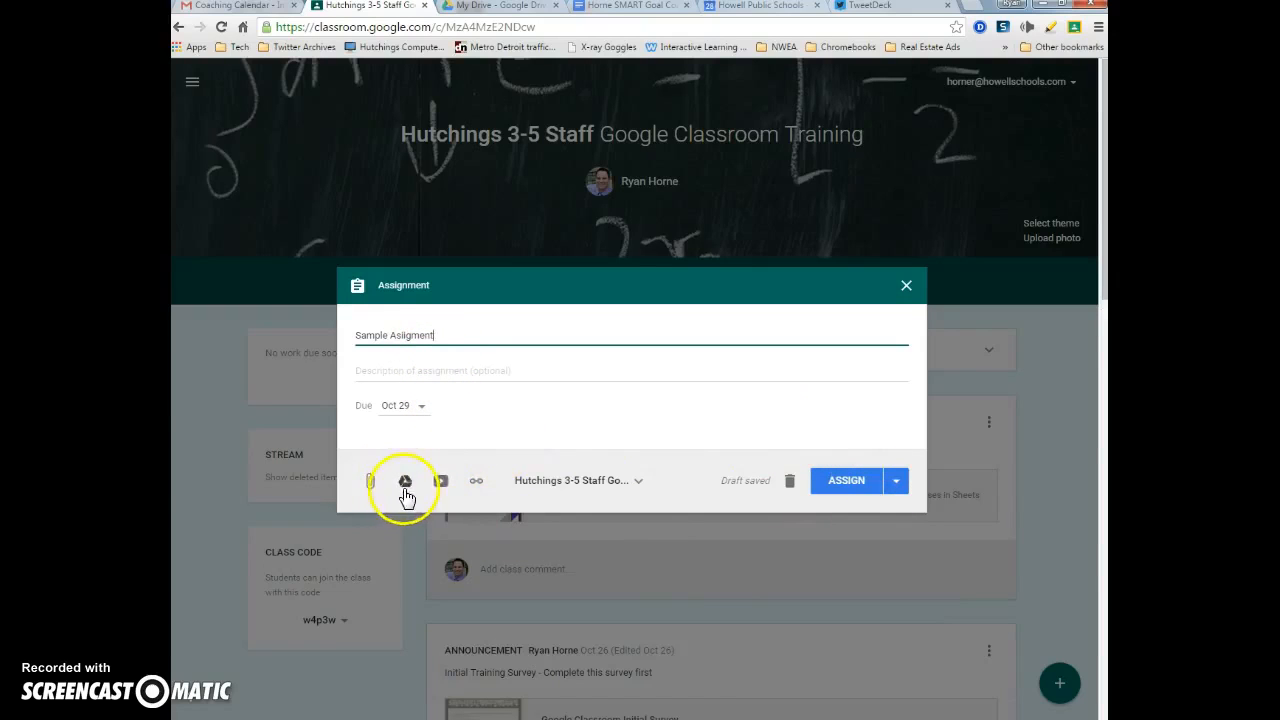
- Attach the Google Doc 'Brave: Assignment for Staff' from My Drive to the draft
click(405, 481)
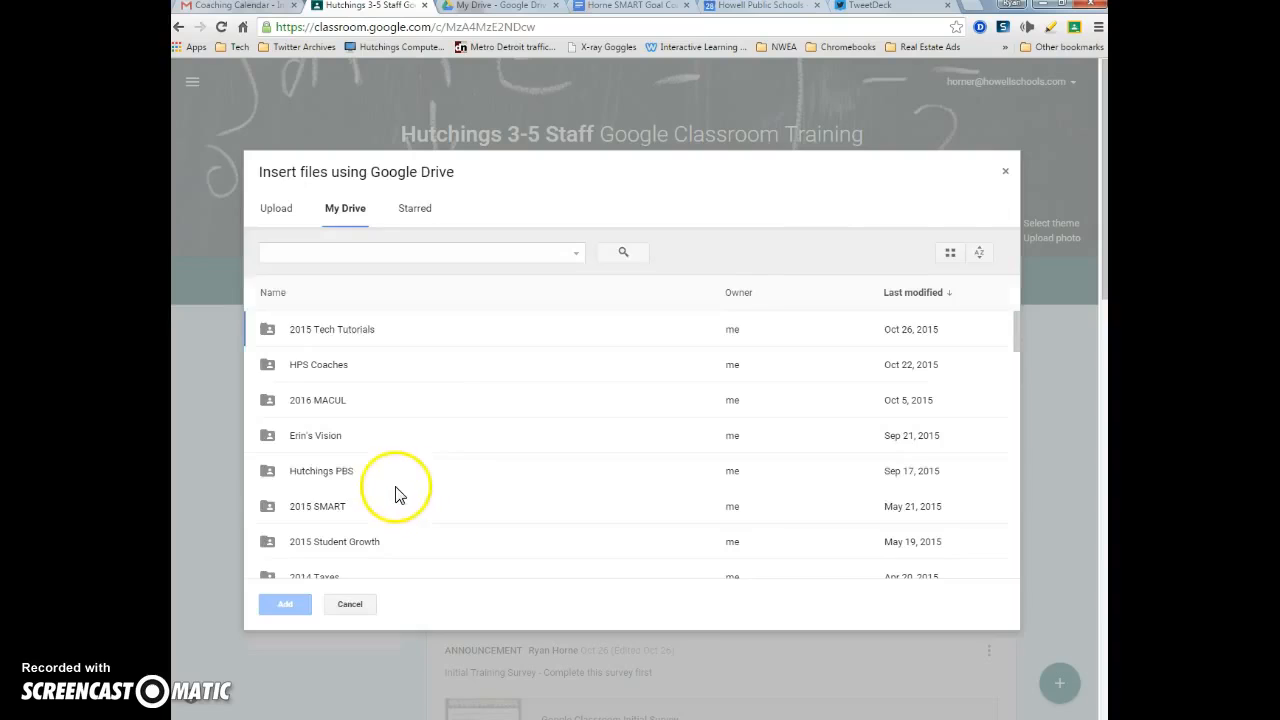
click(349, 603)
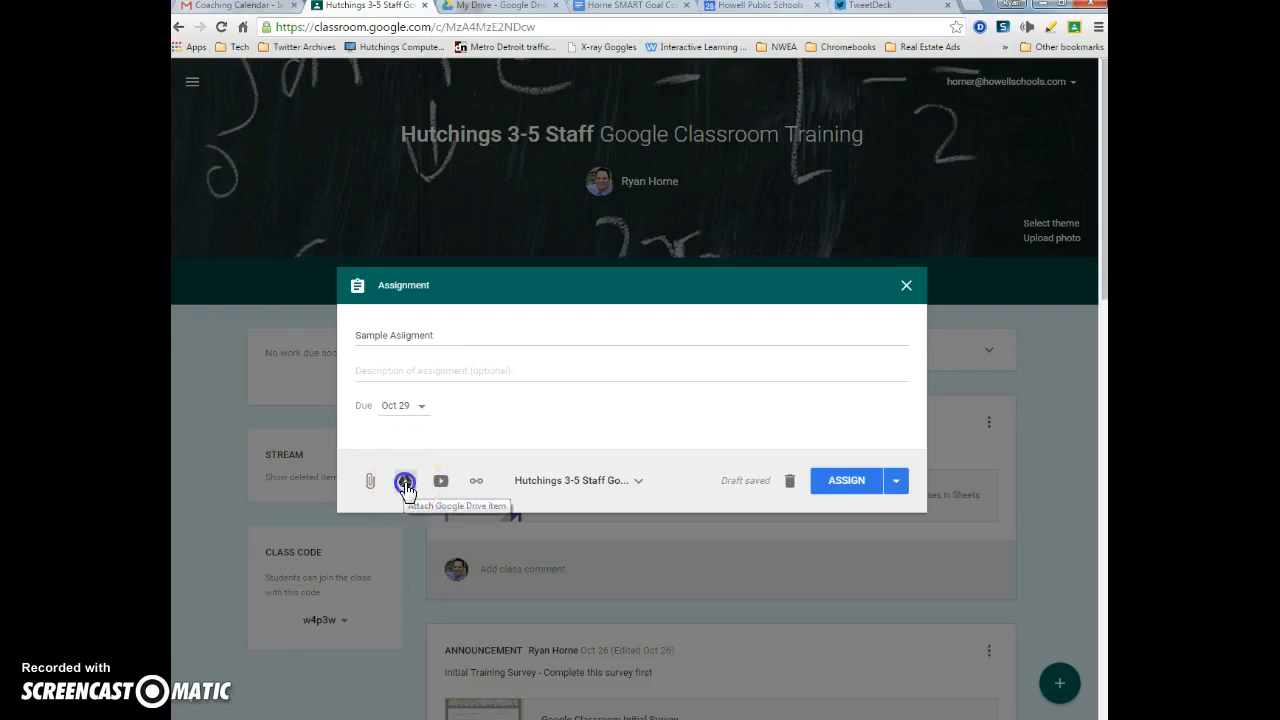
click(405, 481)
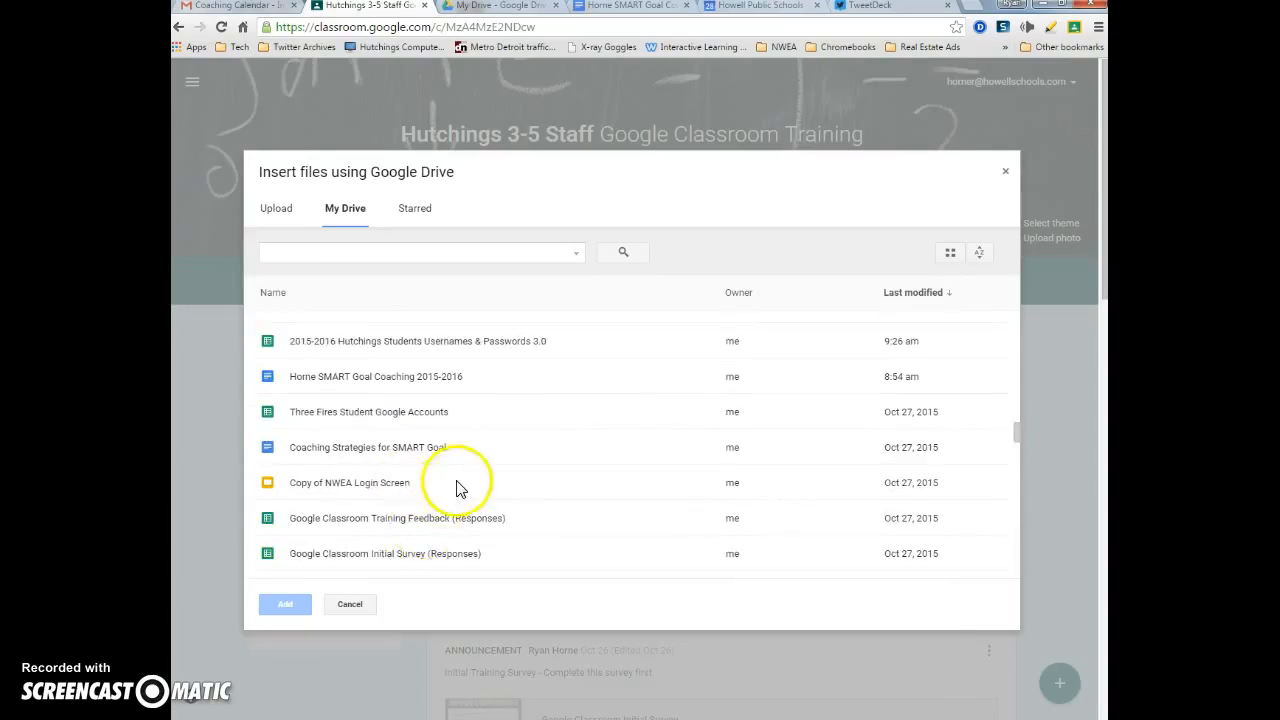
scroll(down, 3)
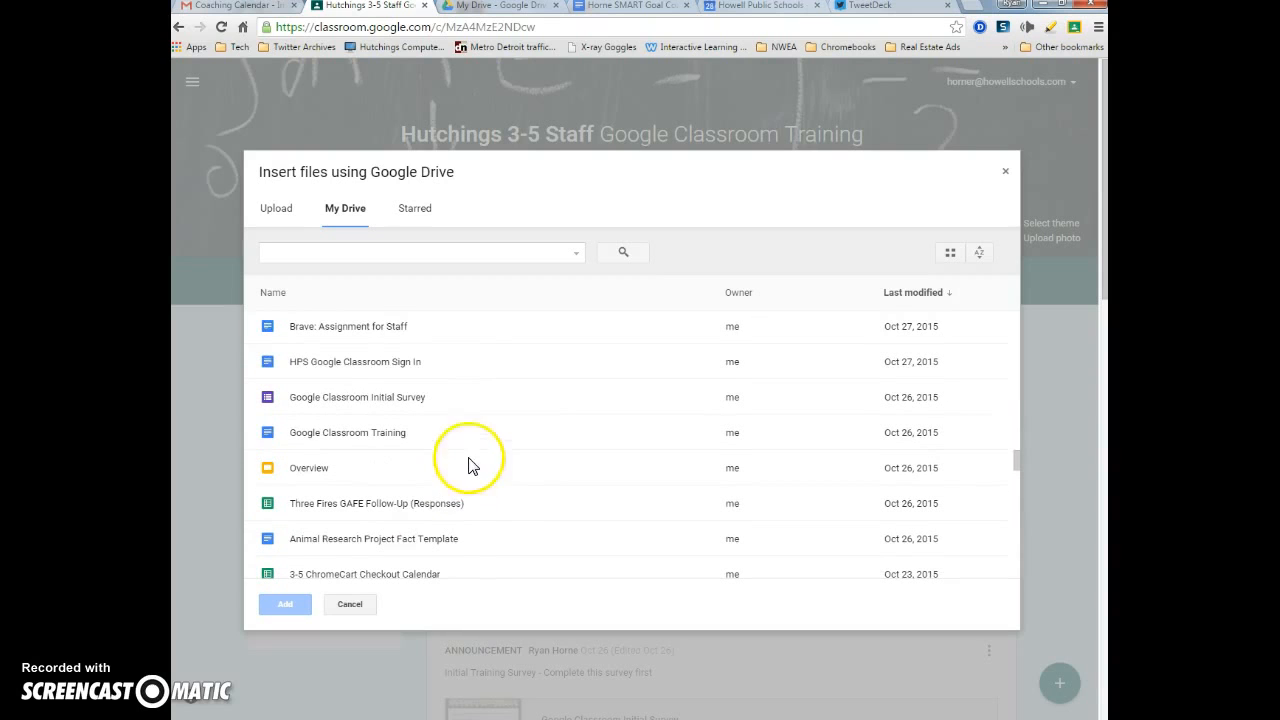
click(347, 326)
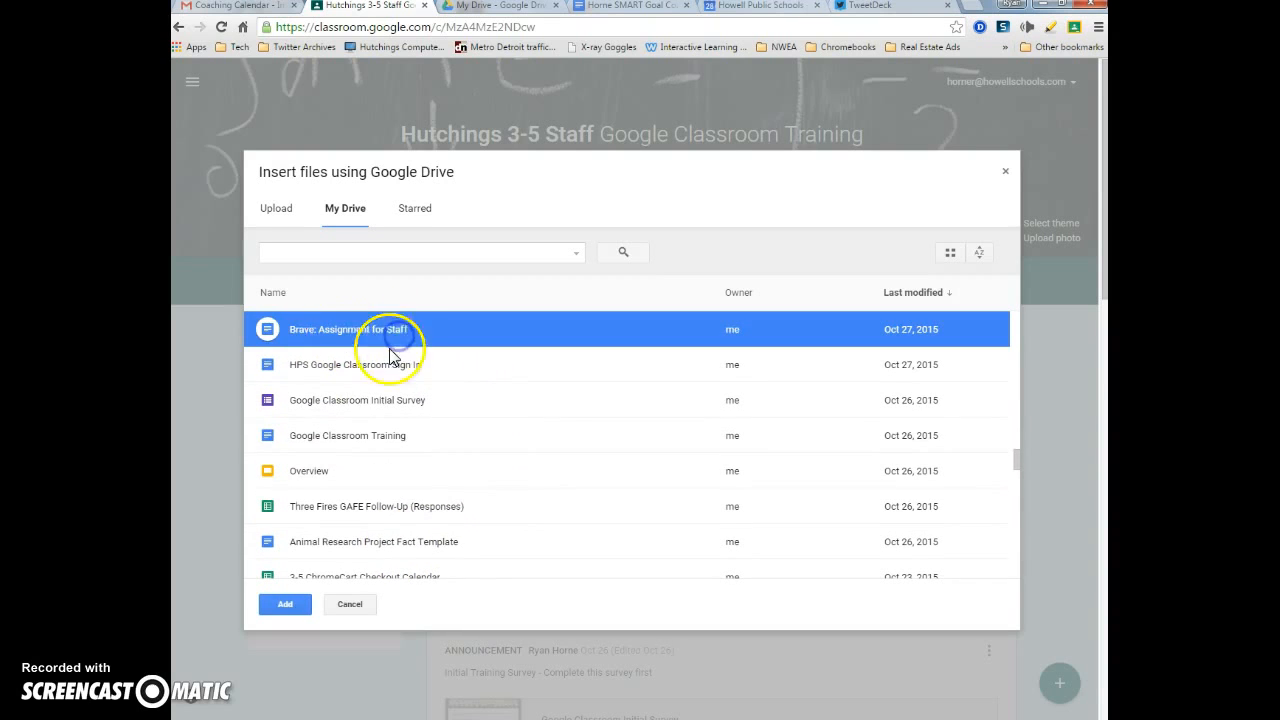
click(285, 604)
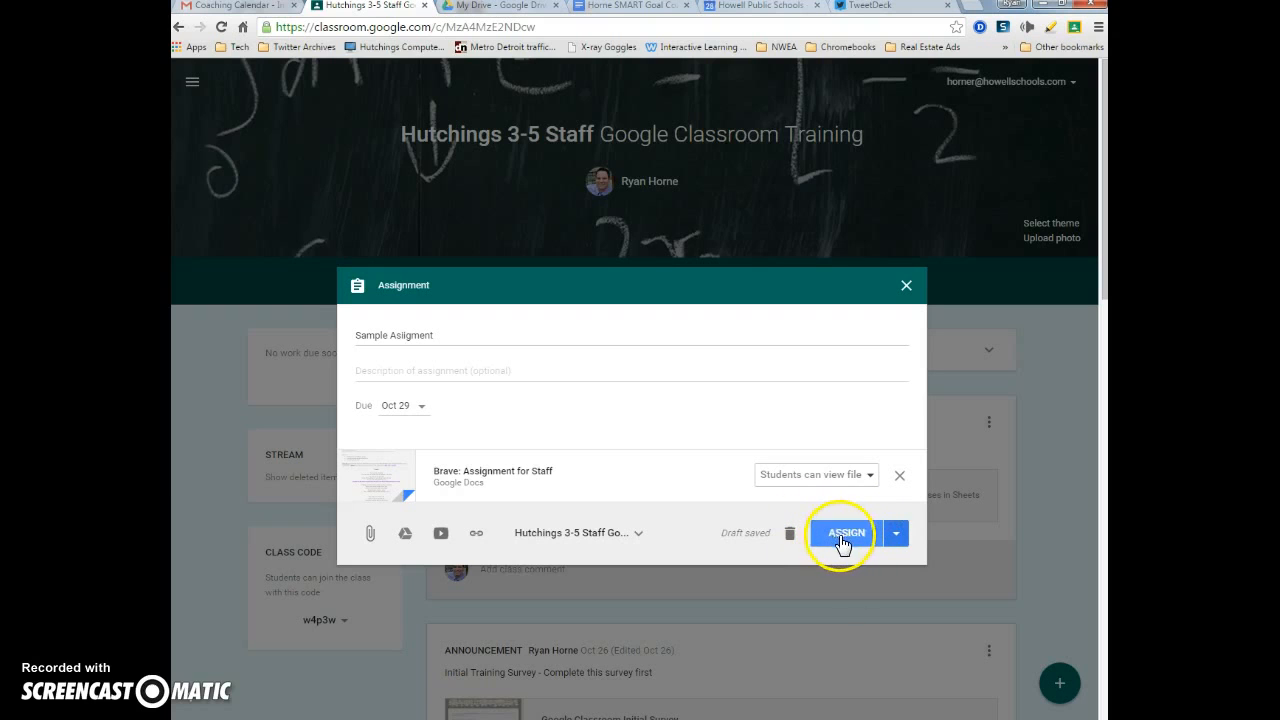
- Change the Brave doc's student access from edit to 'Make a copy for each student'
click(871, 474)
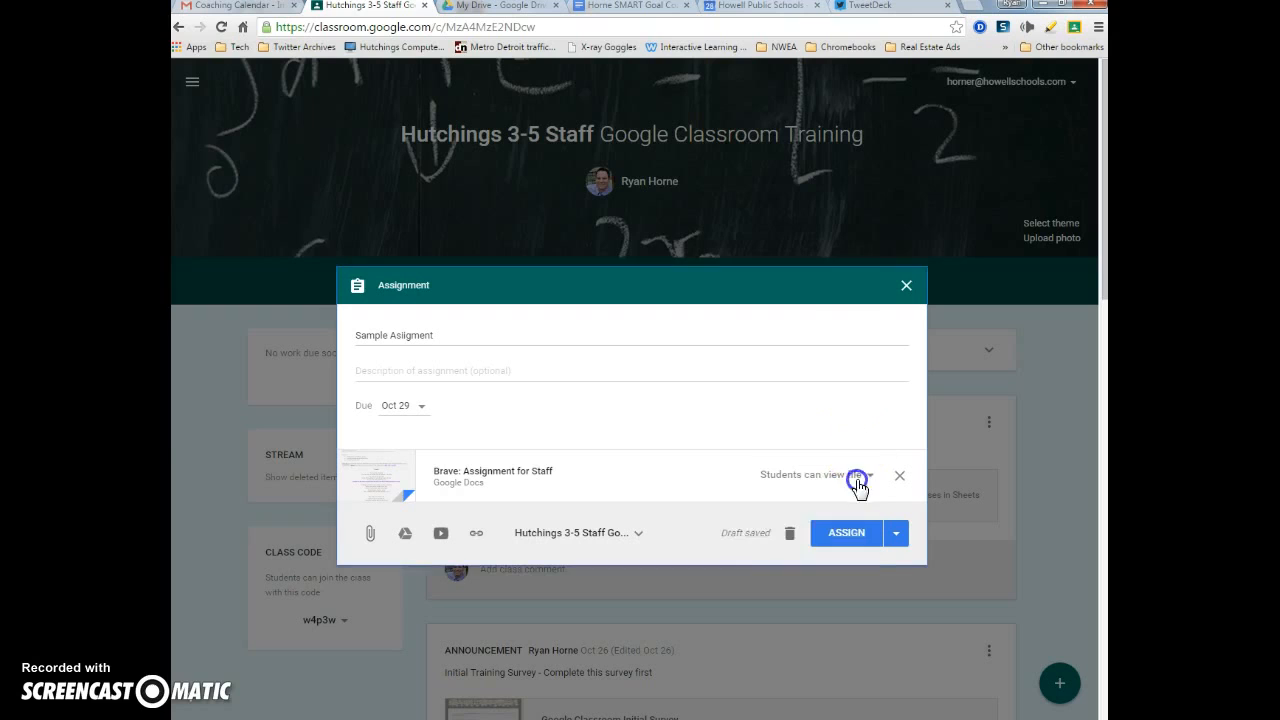
click(863, 474)
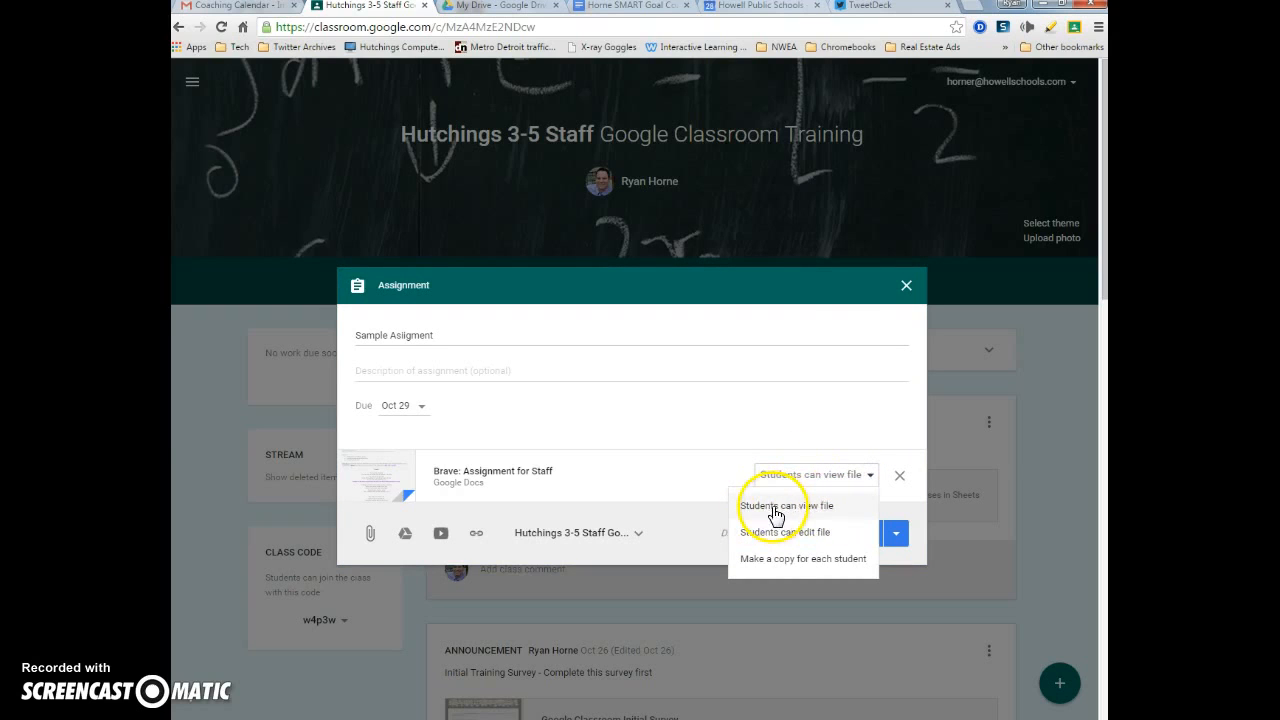
mouse_move(810, 508)
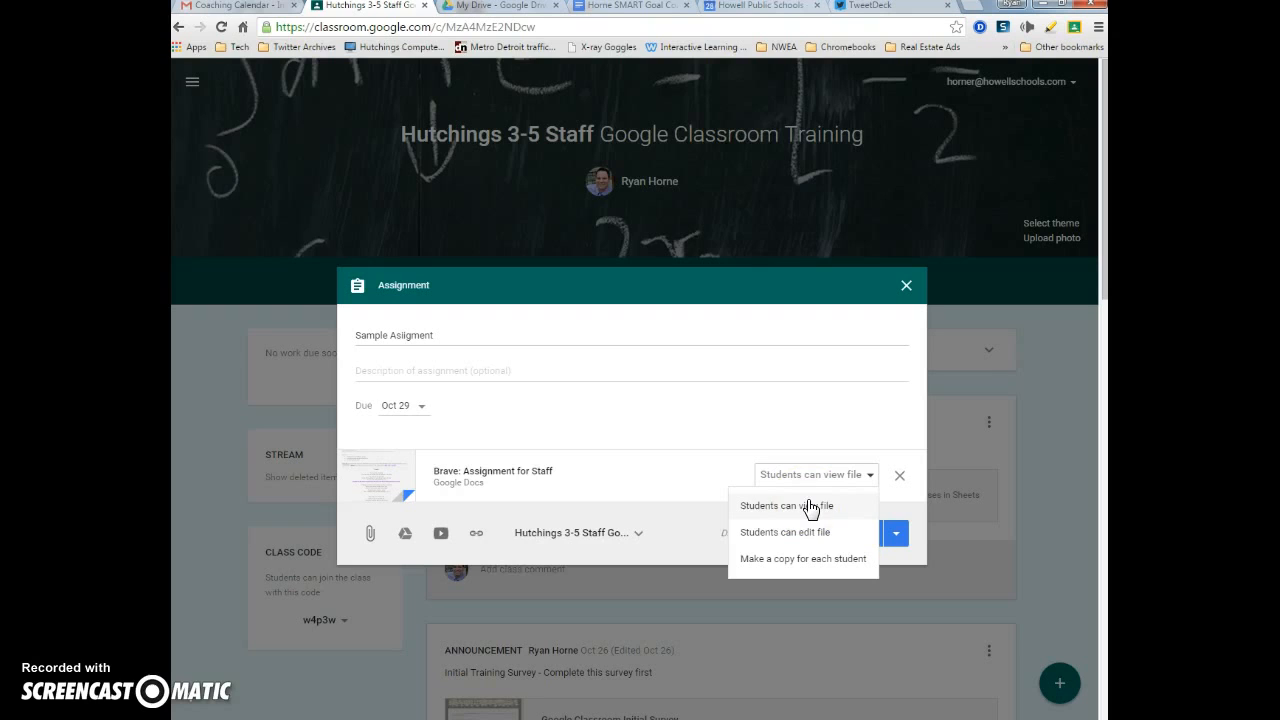
click(786, 532)
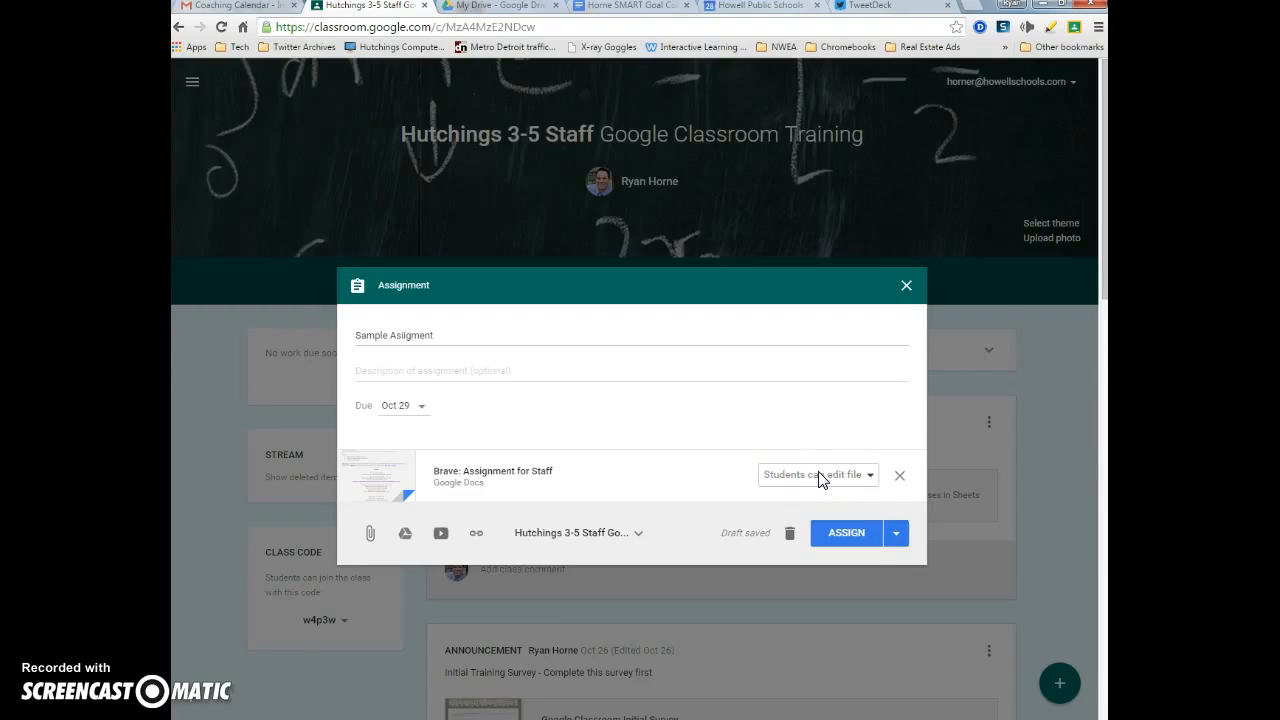
click(816, 474)
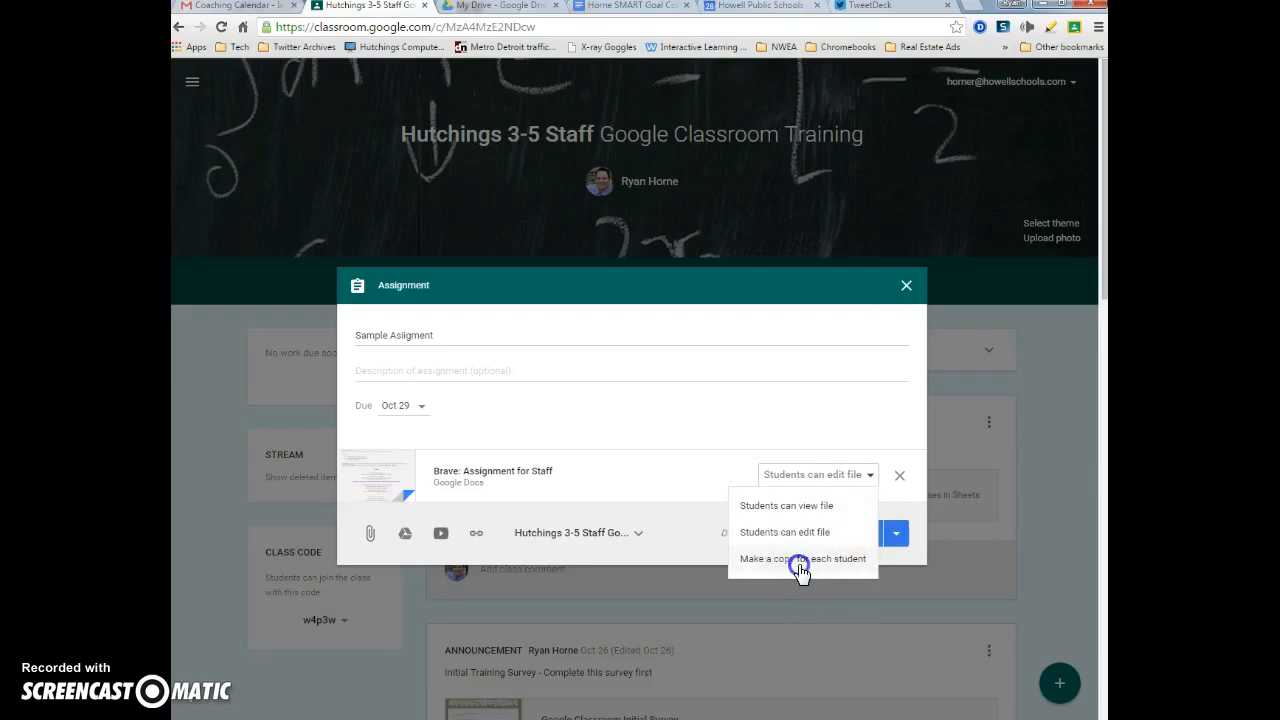
click(803, 558)
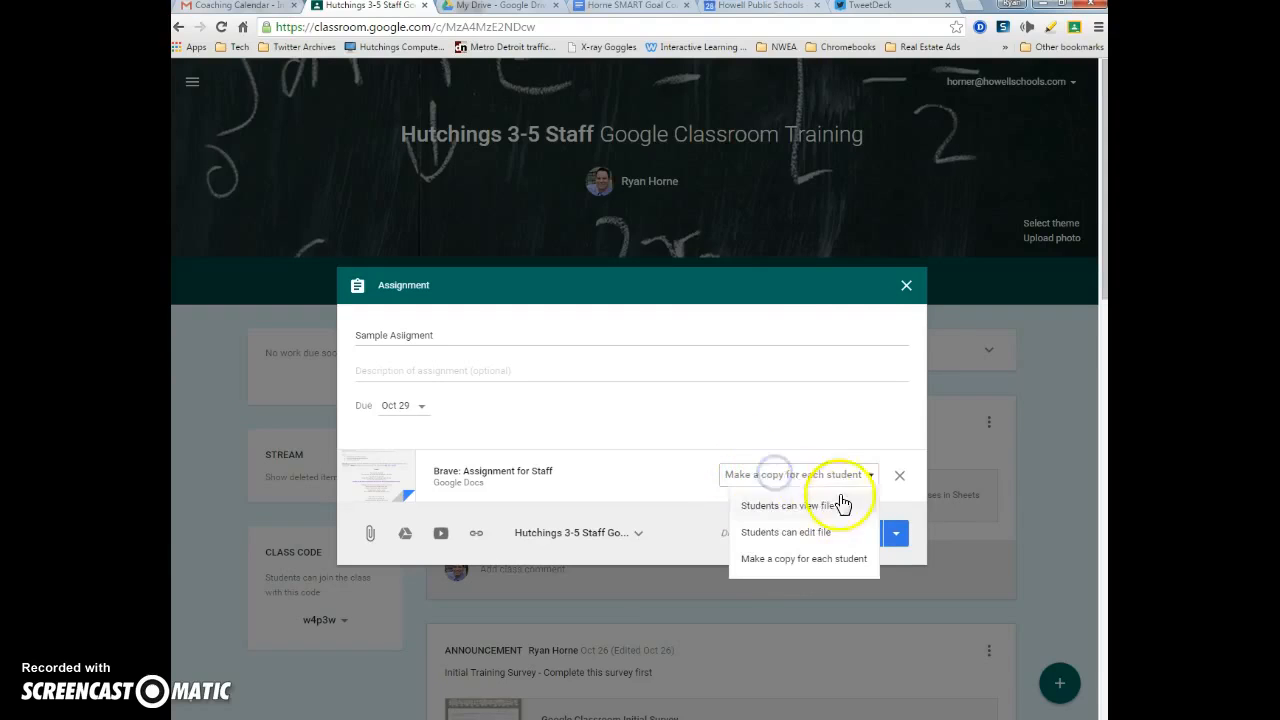
click(802, 558)
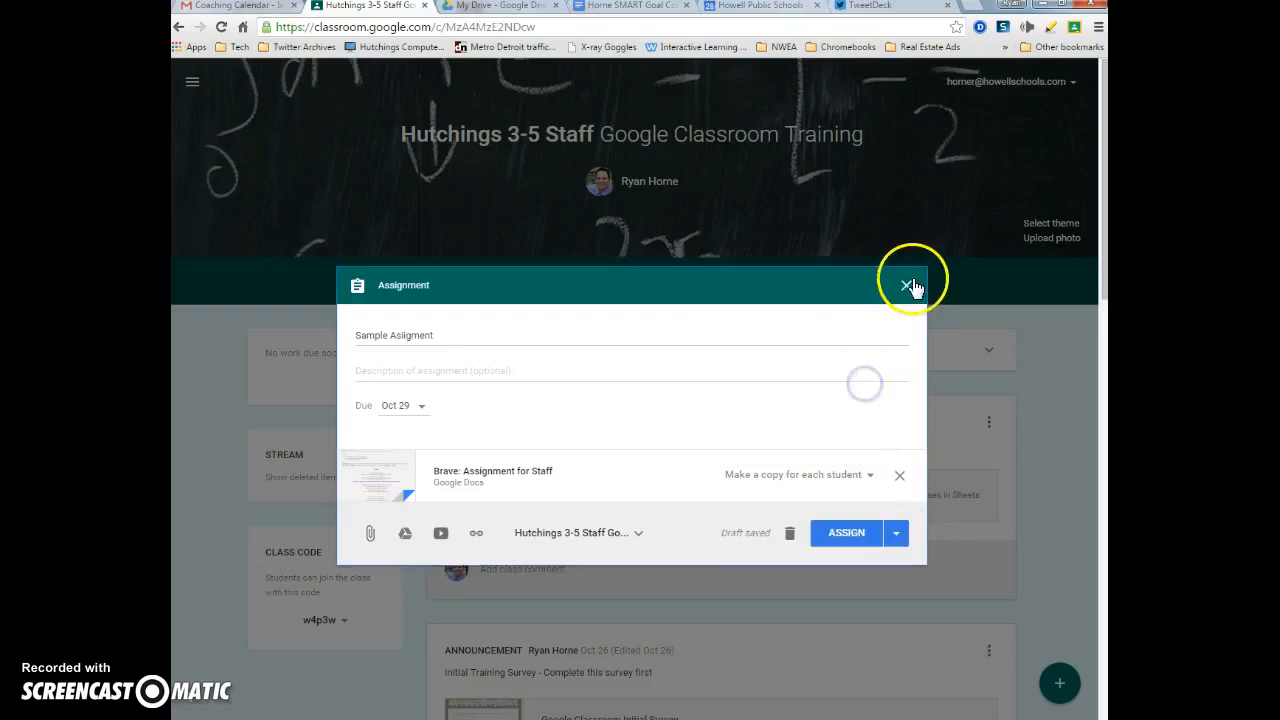
- Close the first draft and start a new assignment titled 'Sample'
click(906, 285)
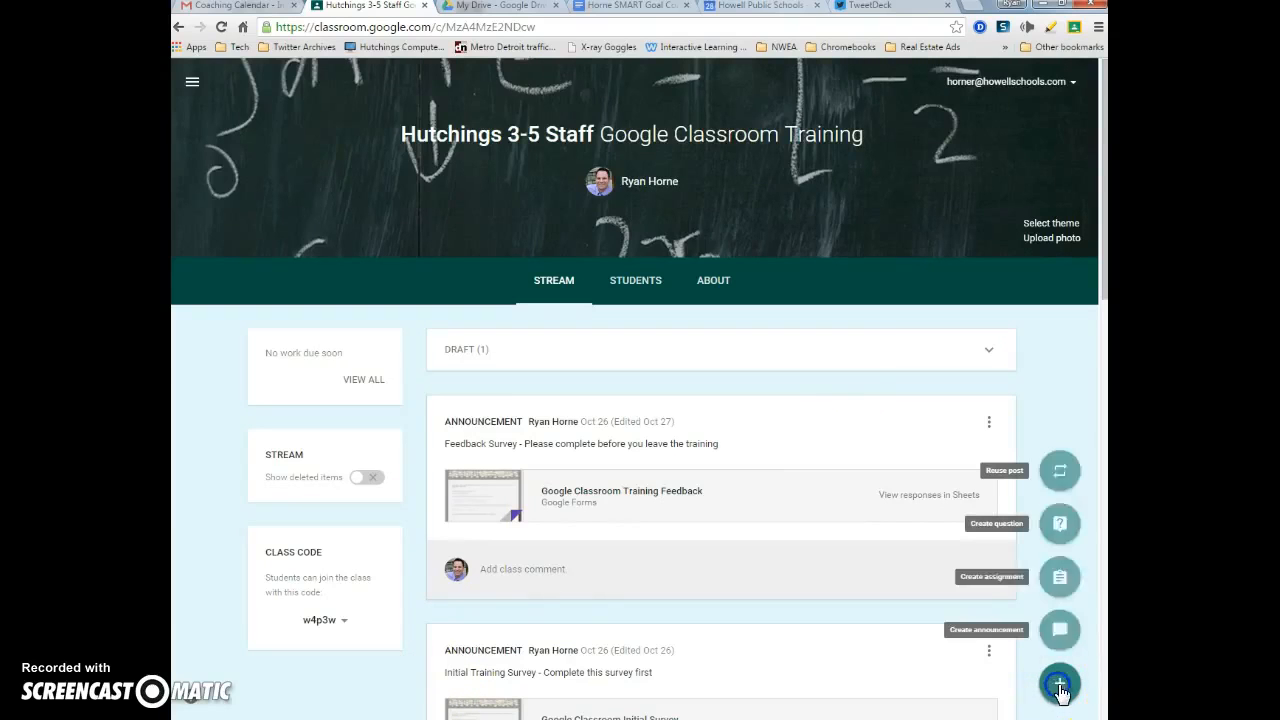
click(1059, 576)
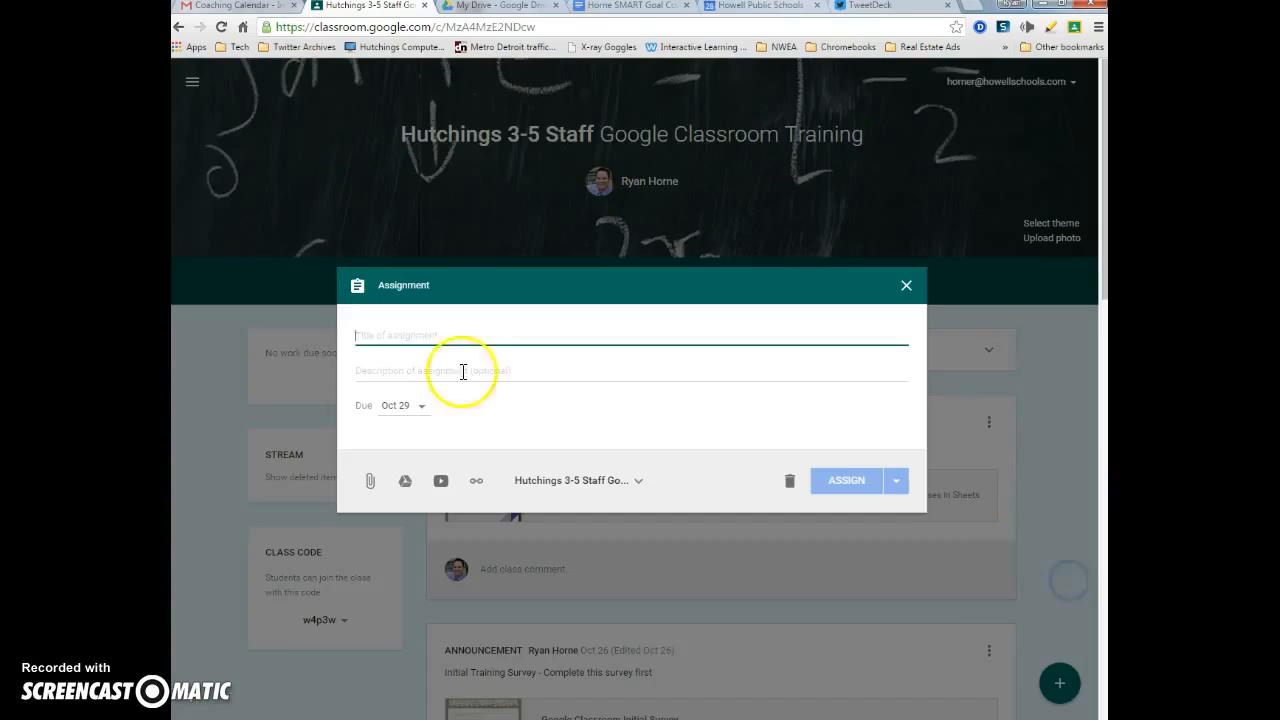
text(Sample)
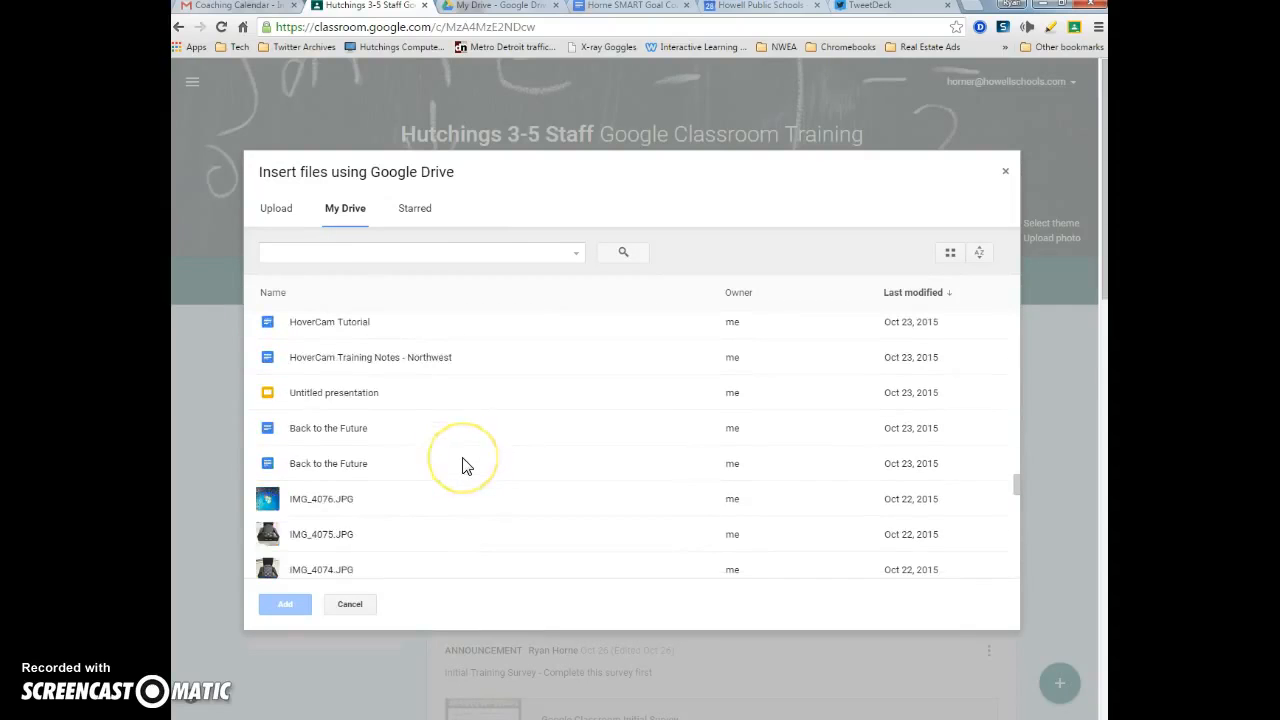
- Add the Brave 5th Grade doc and set it to 'Make a copy for each student'
click(285, 604)
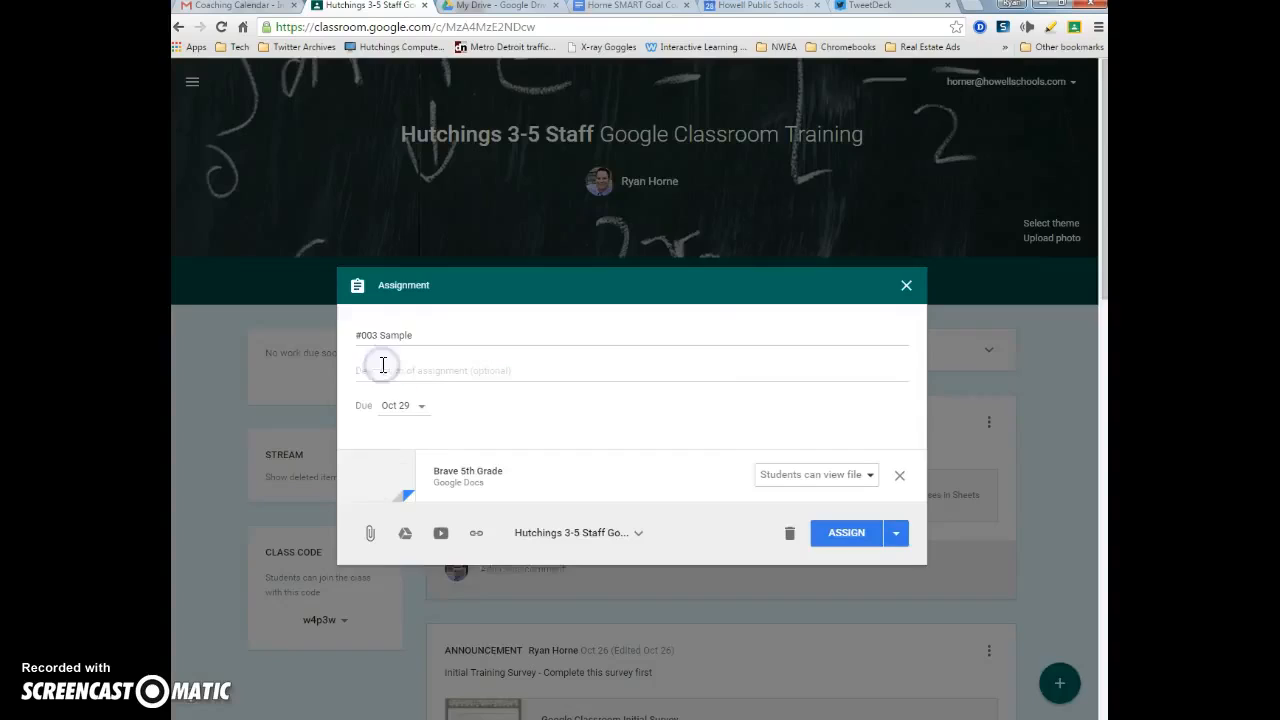
click(815, 474)
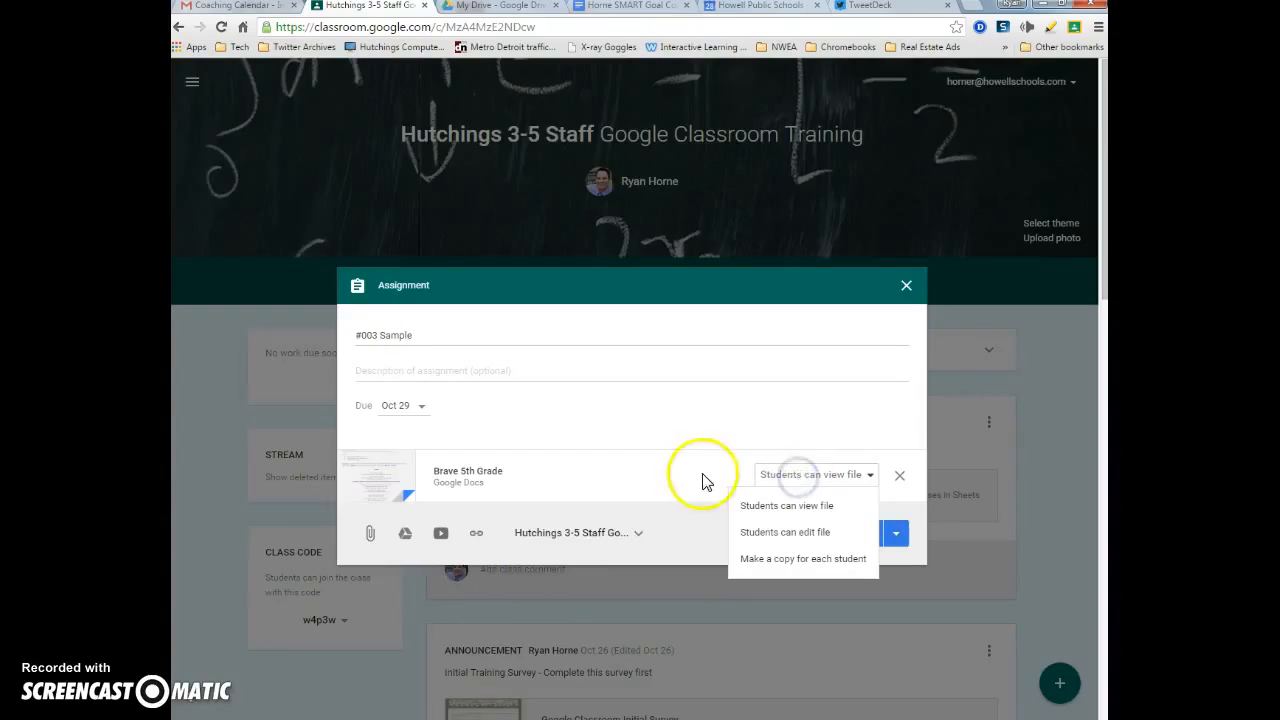
mouse_move(789, 567)
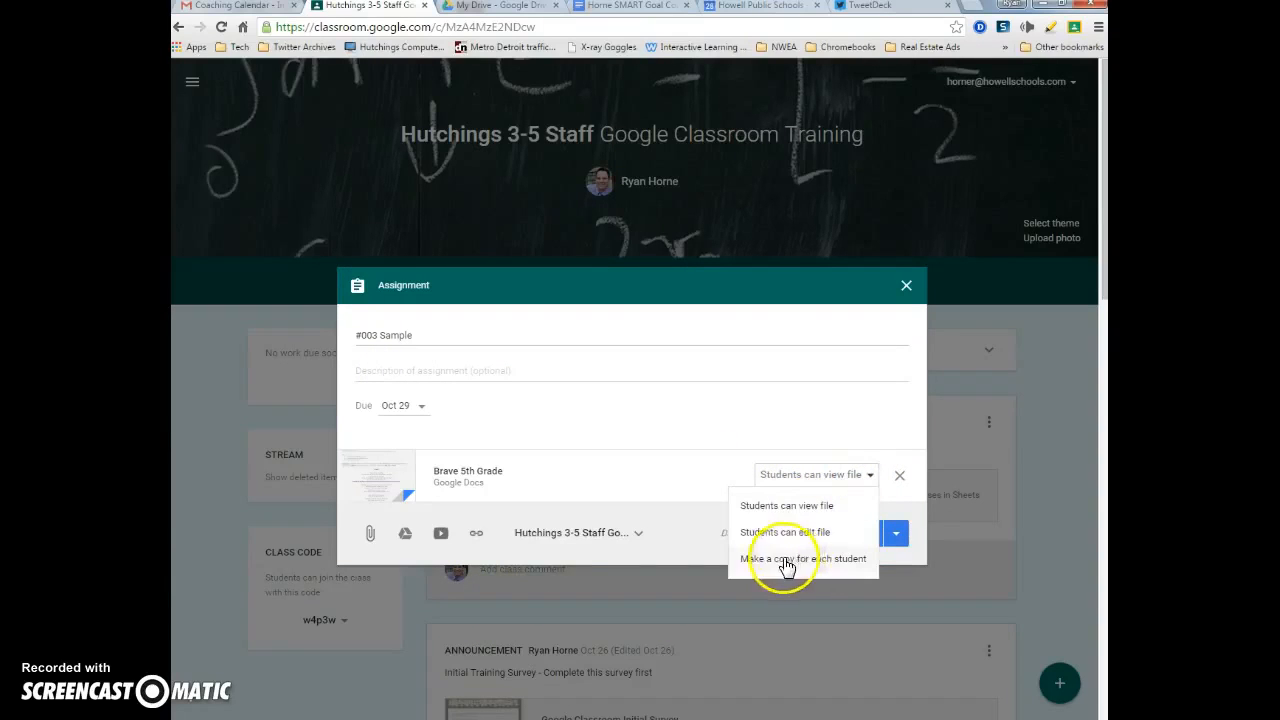
mouse_move(837, 571)
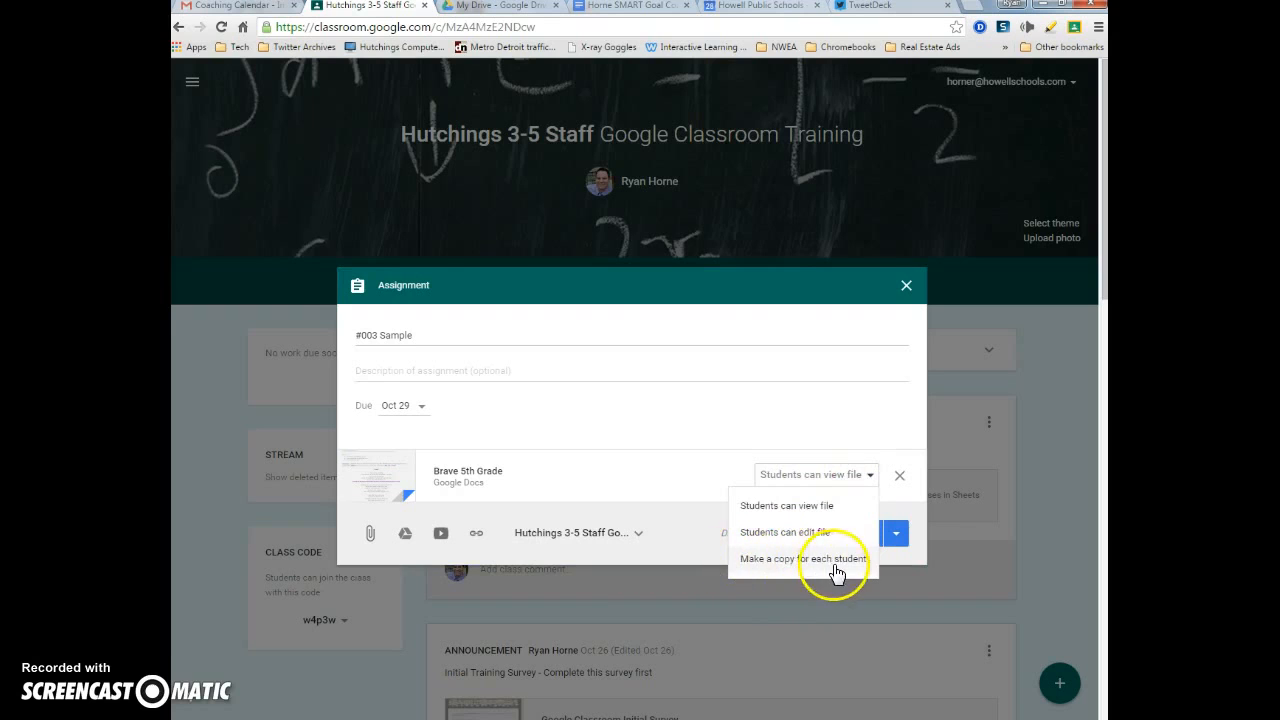
click(805, 558)
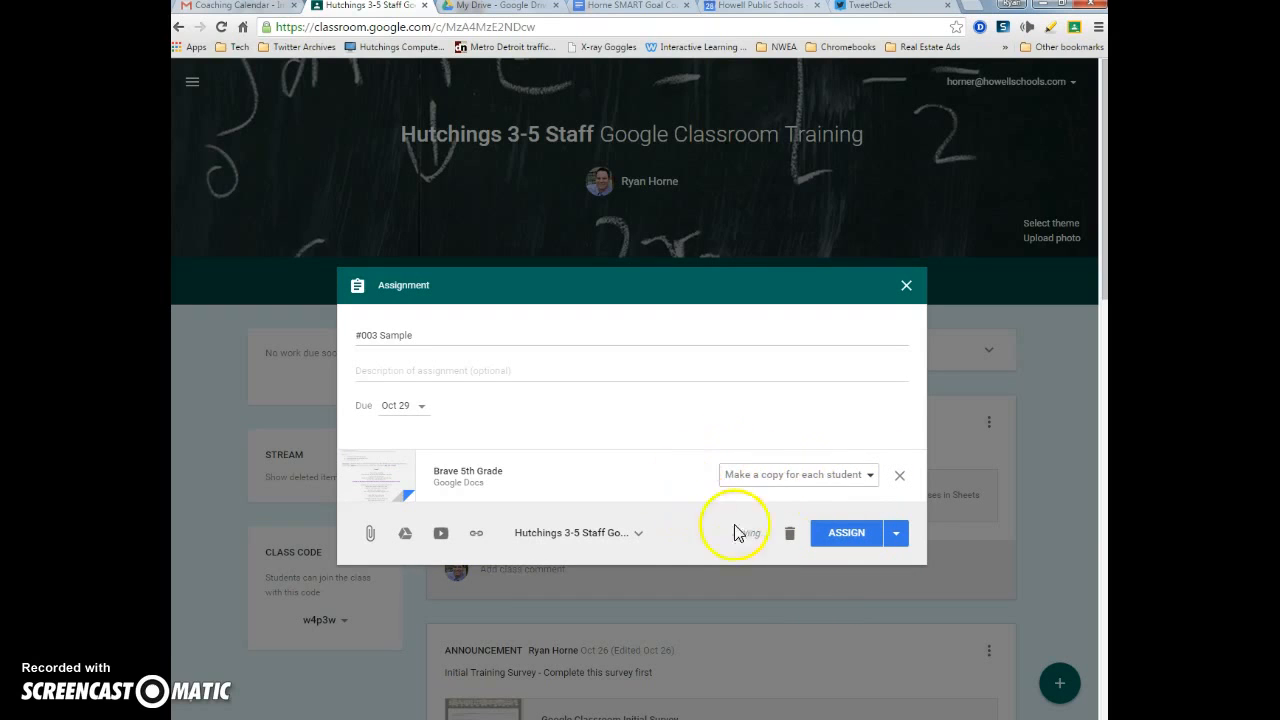
mouse_move(845, 532)
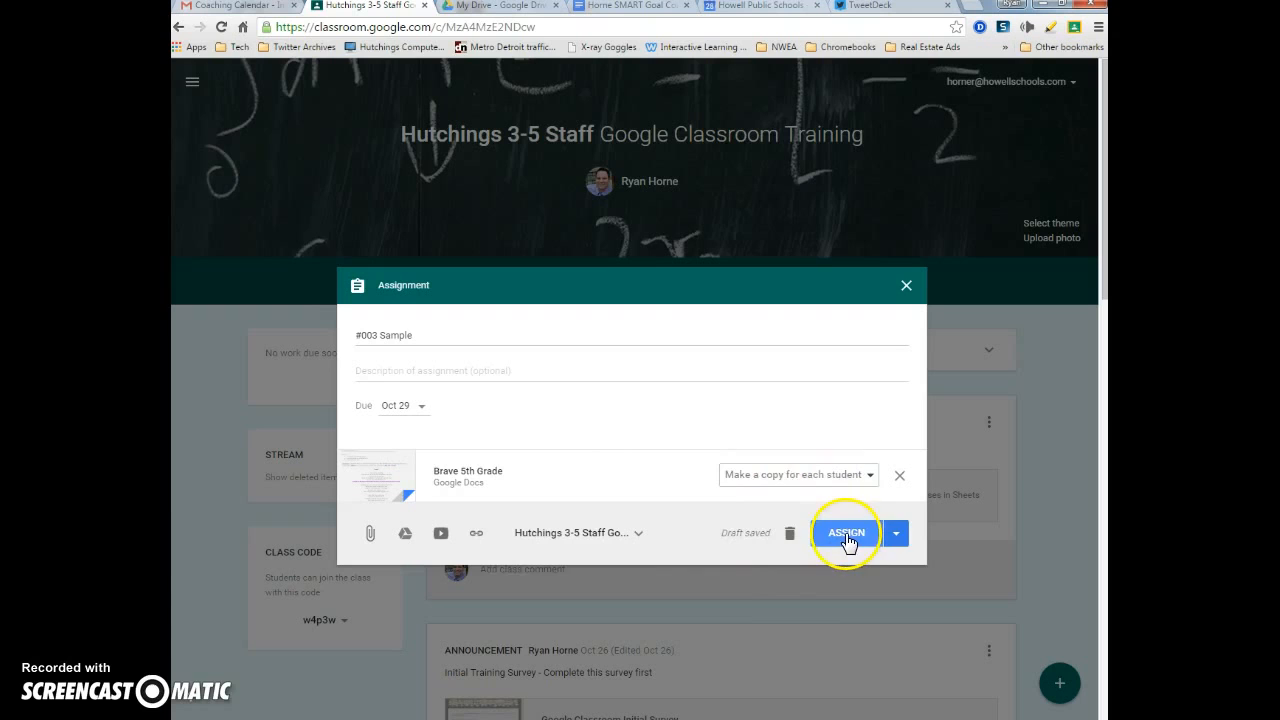
- Assign #003 Sample, highlight its 'Each student will get a copy' note, and open its menu
click(844, 532)
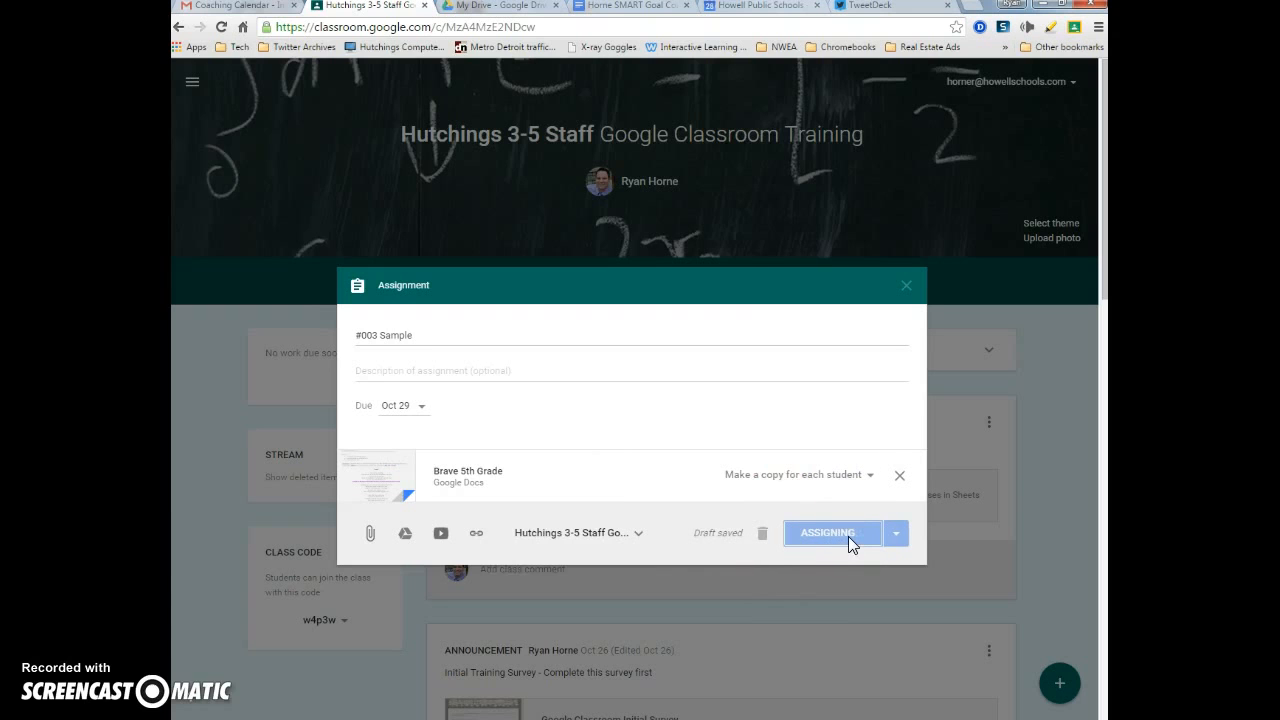
click(831, 532)
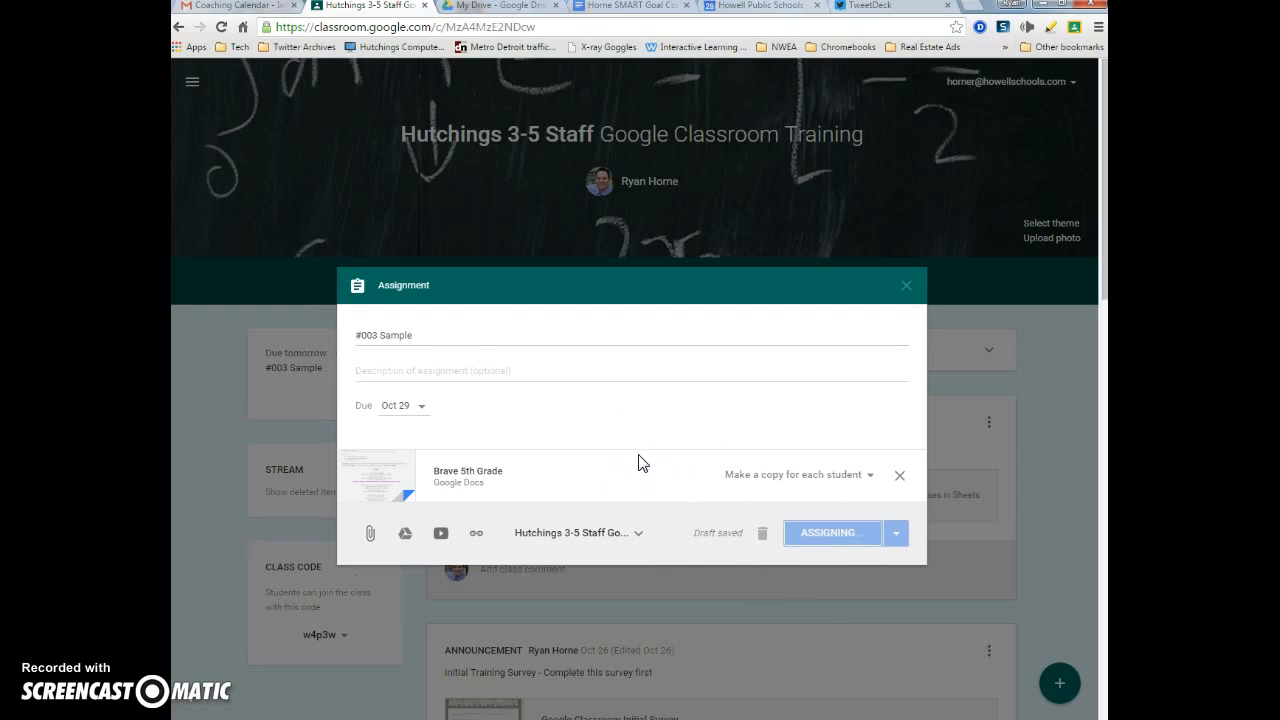
click(833, 532)
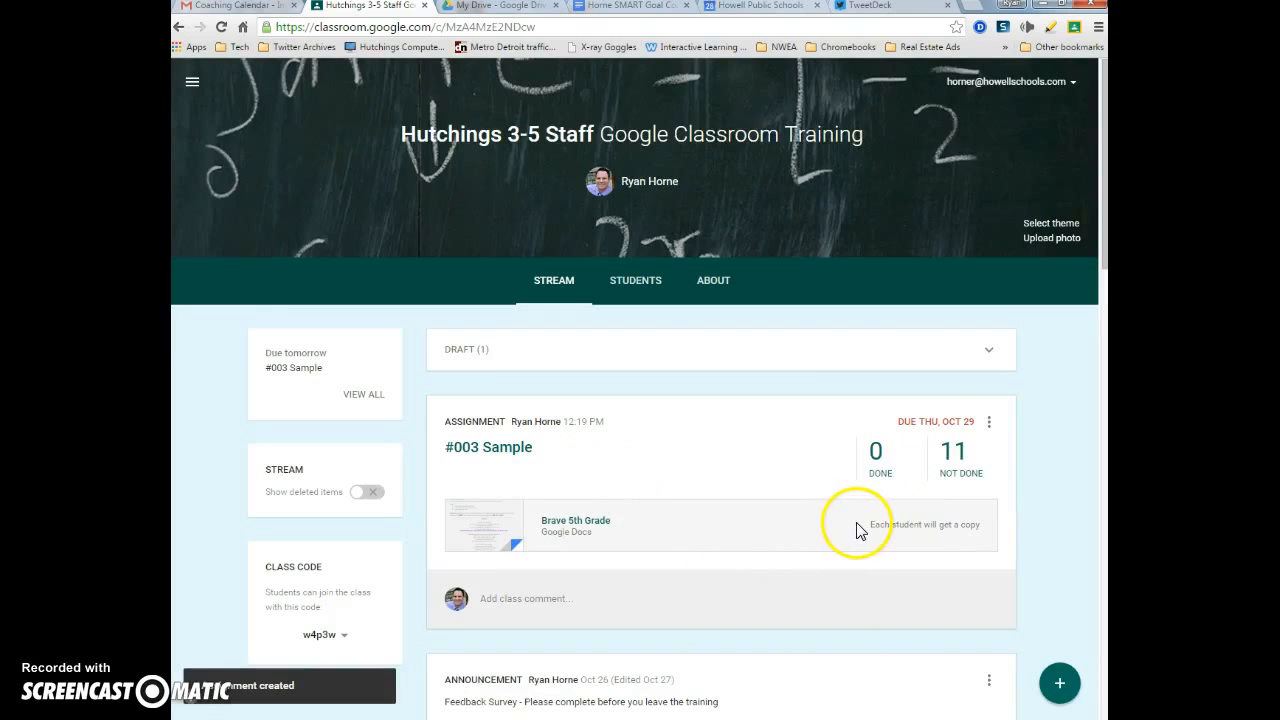
double_click(928, 524)
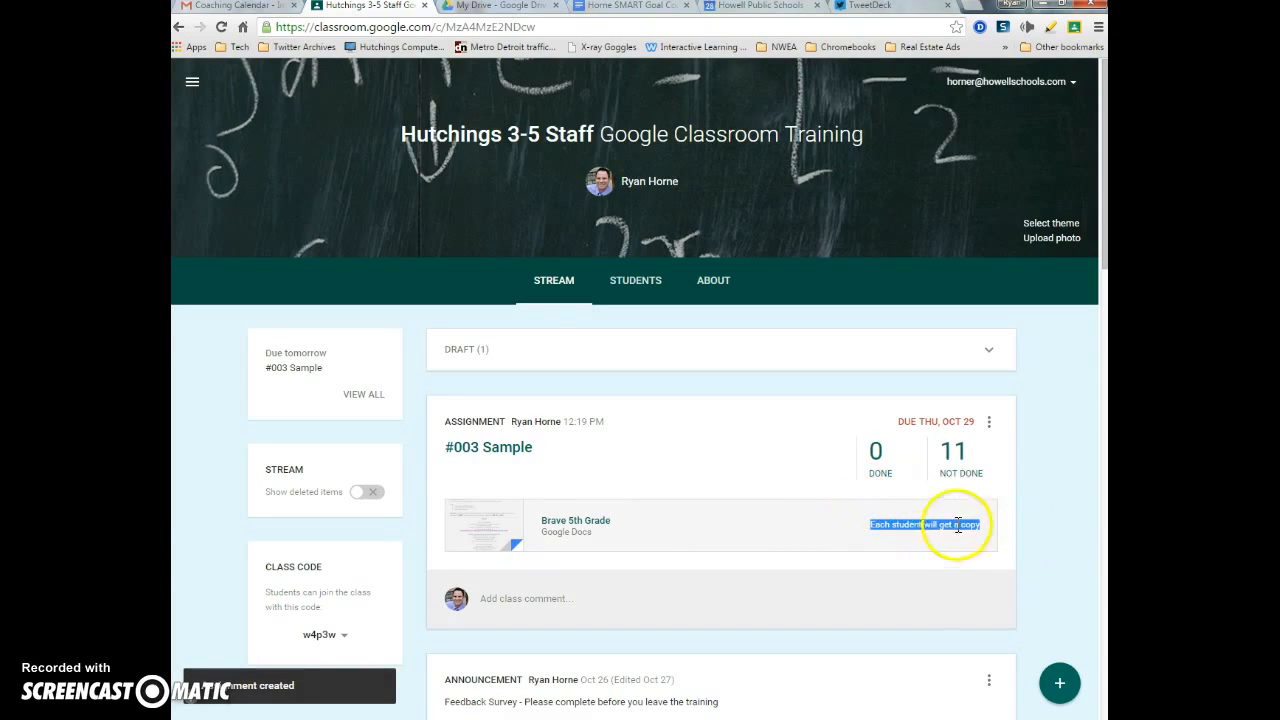
click(988, 421)
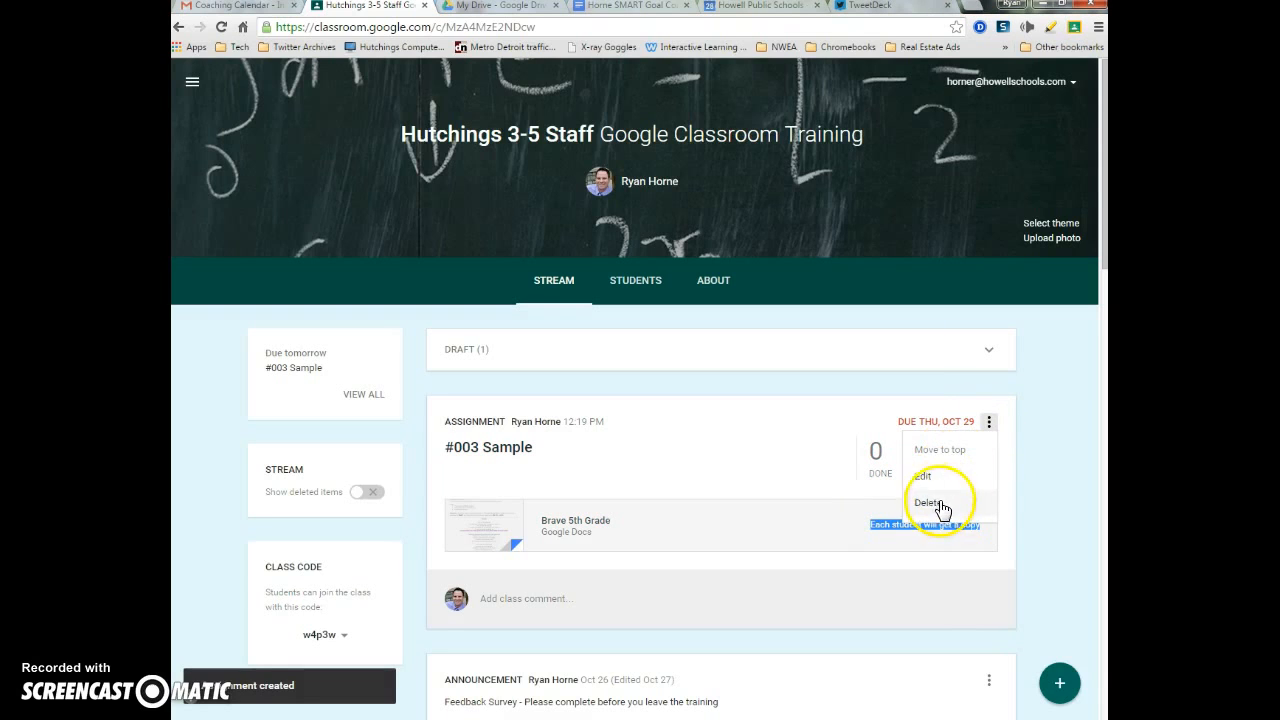